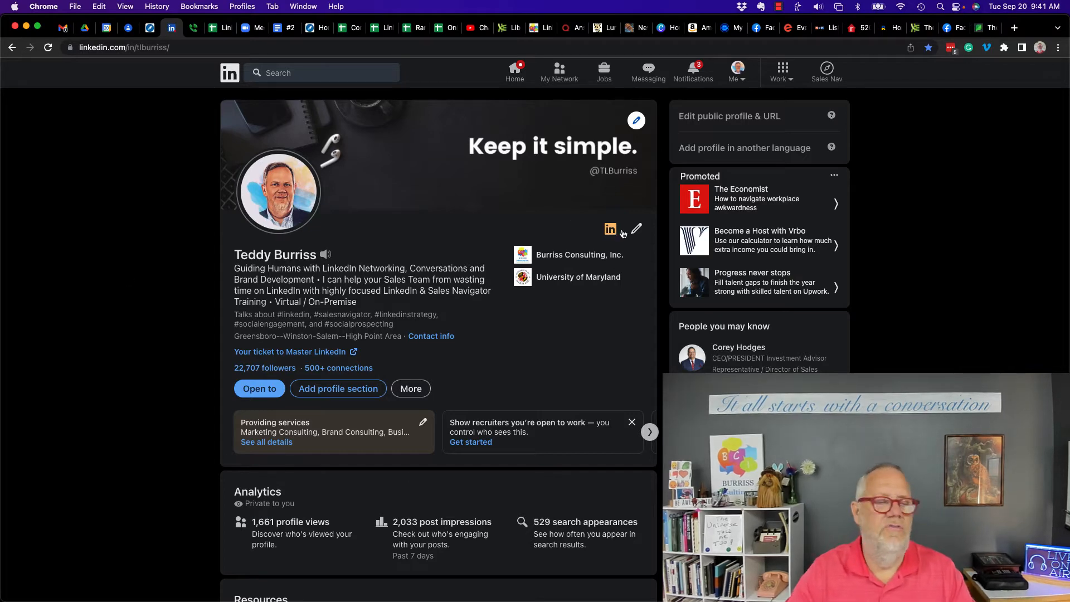
mouse_move(437, 552)
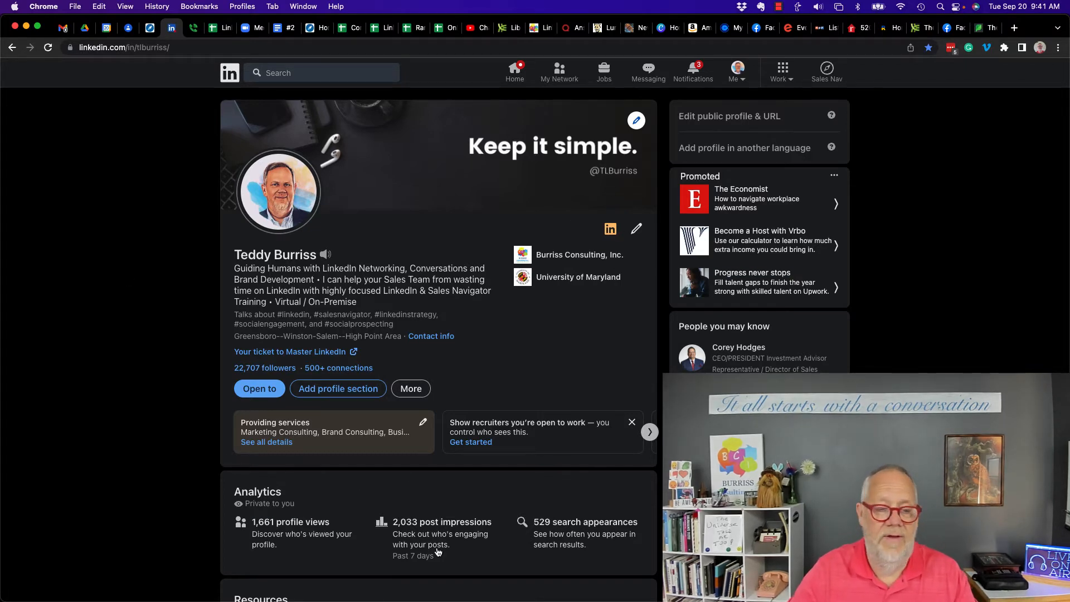
Reach the public profile settings via the Me menu's Settings & Privacy, Visibility section.
scroll("down", 3)
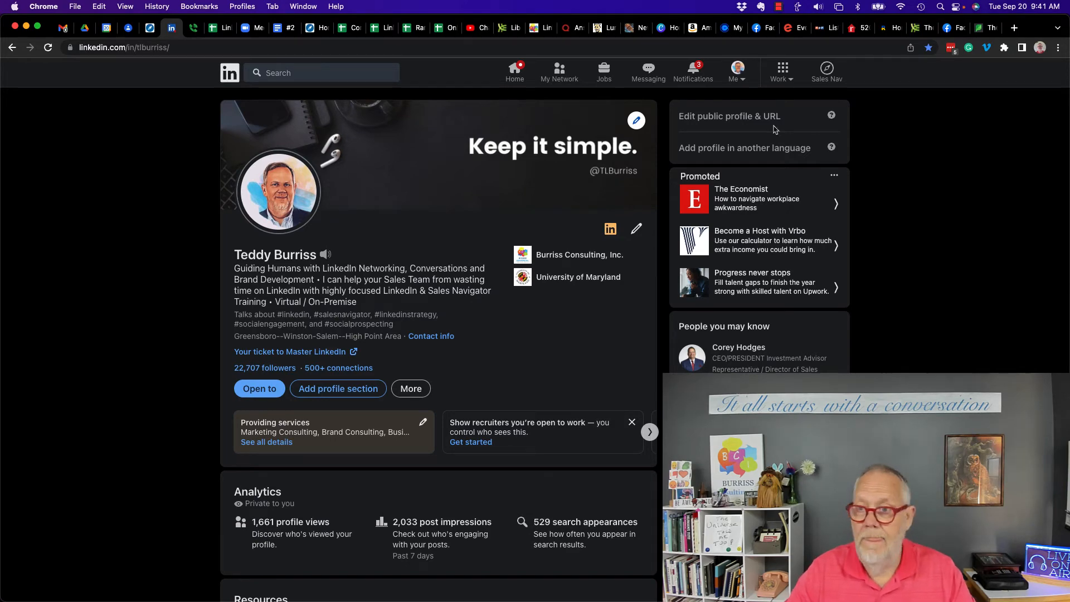
left_click(736, 71)
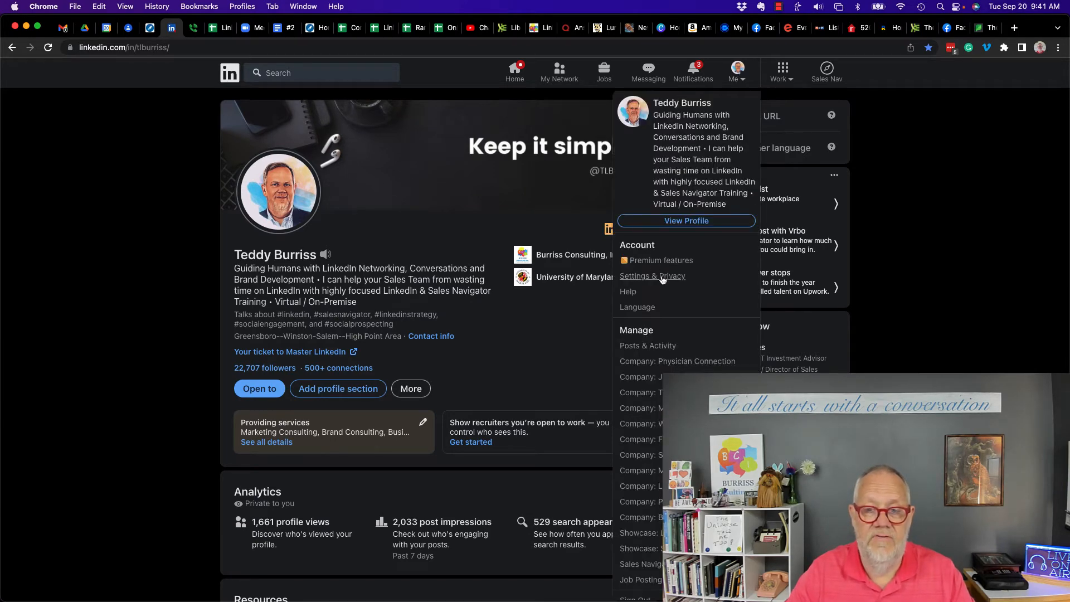
left_click(652, 276)
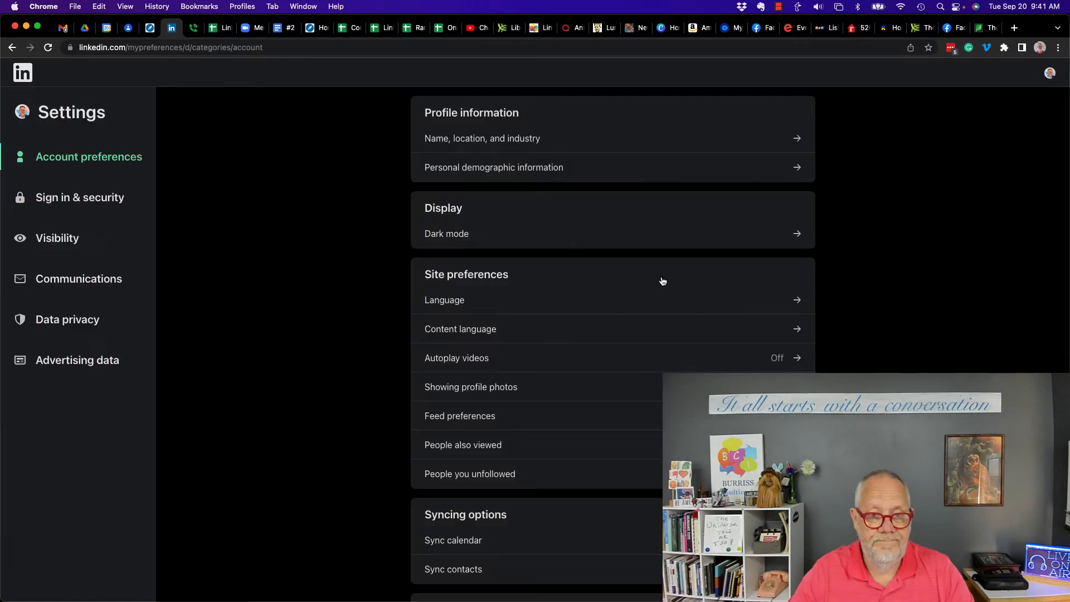
mouse_move(78, 203)
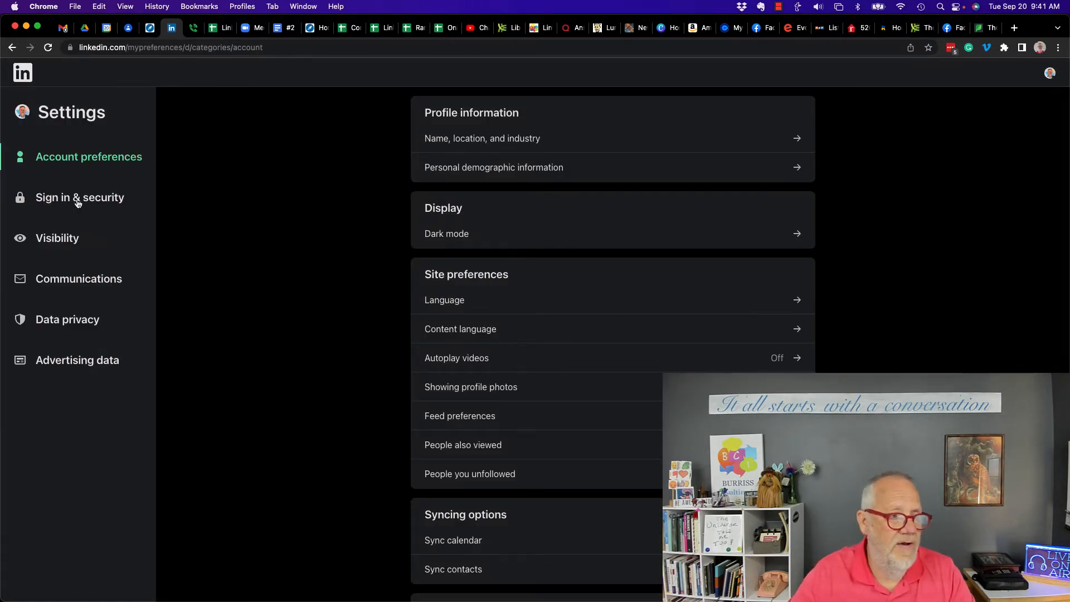
left_click(57, 237)
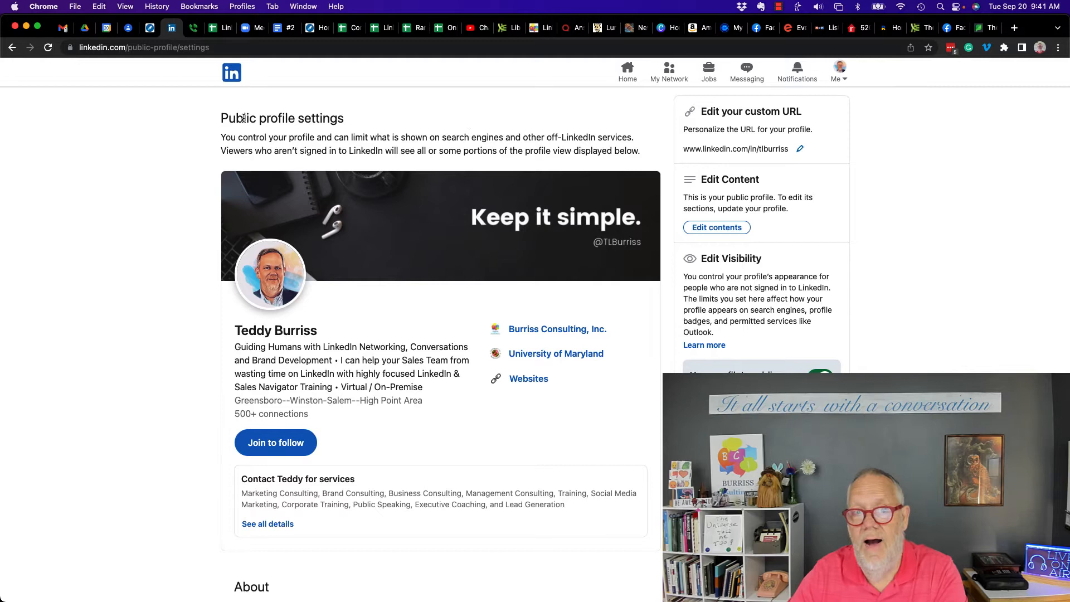
left_click_drag(242, 118, 344, 118)
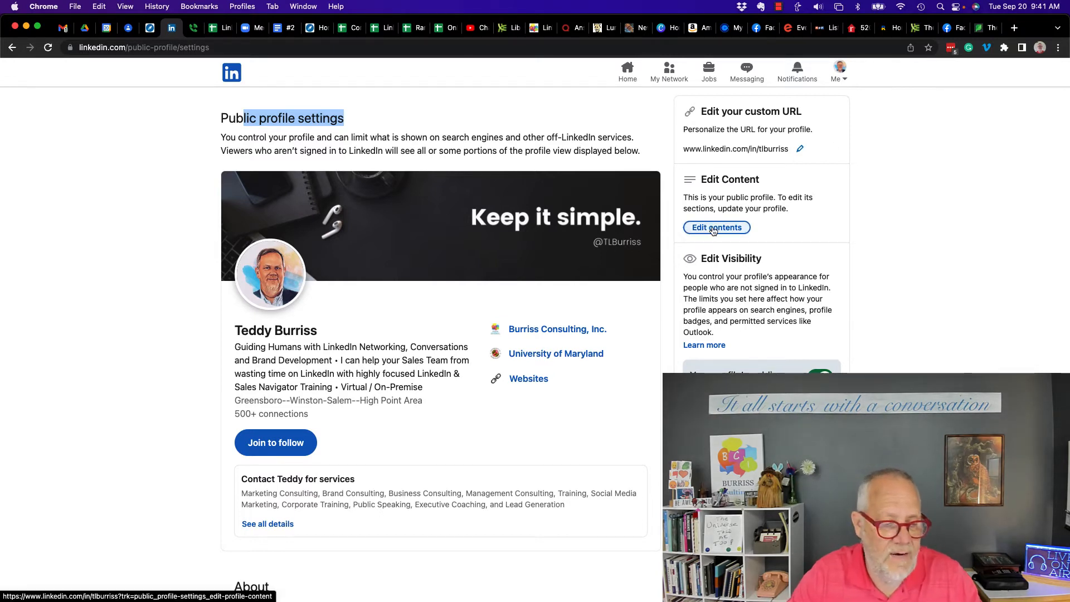
left_click(716, 227)
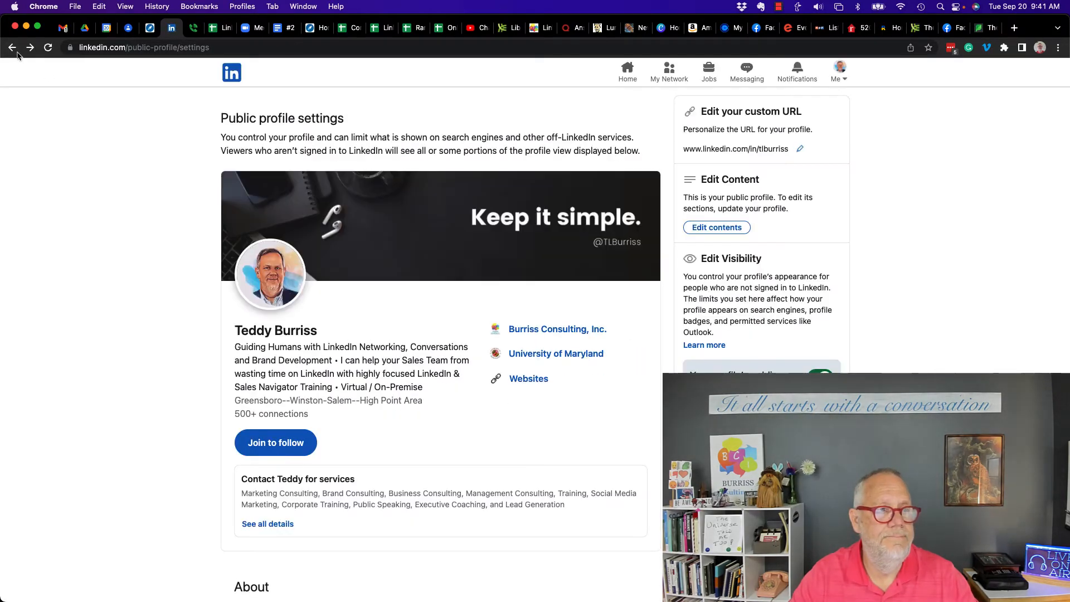
Scroll through the Edit Visibility toggles unchanged, then return to the LinkedIn home feed.
scroll("down", 3)
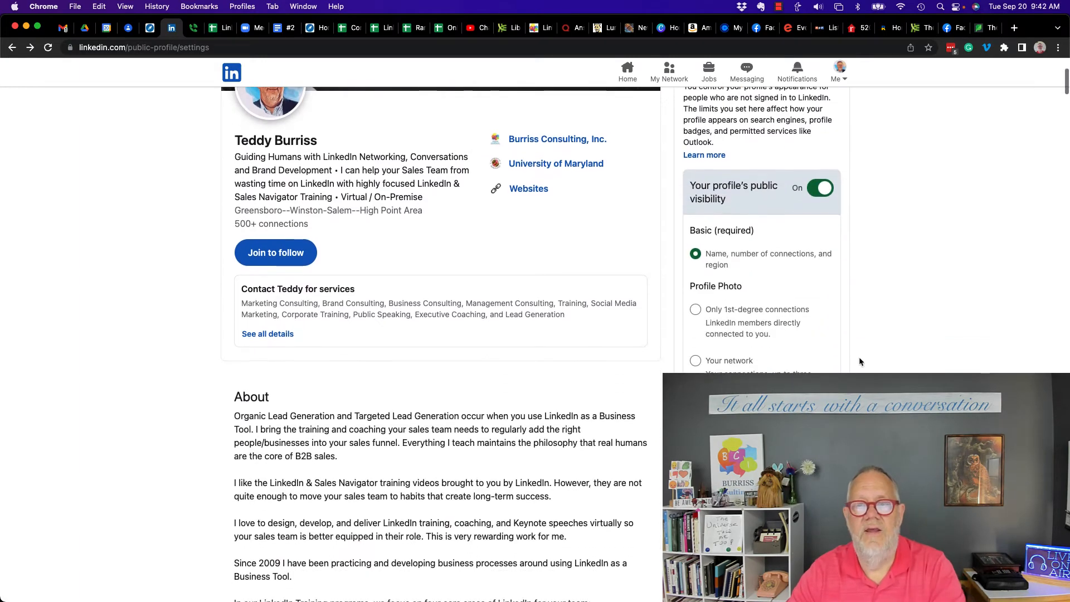
scroll("down", 3)
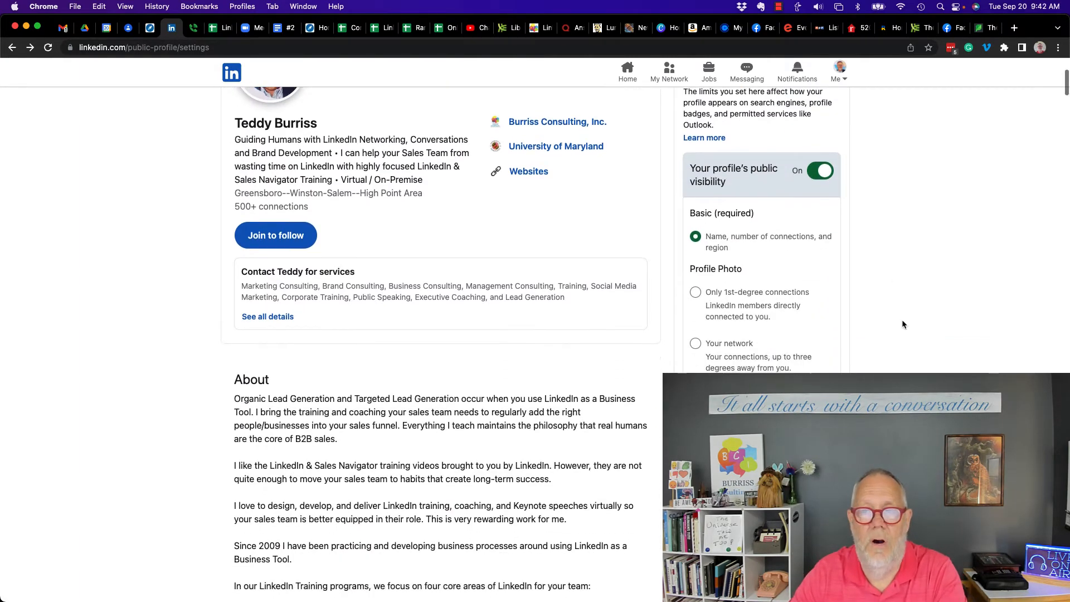
scroll("down", 3)
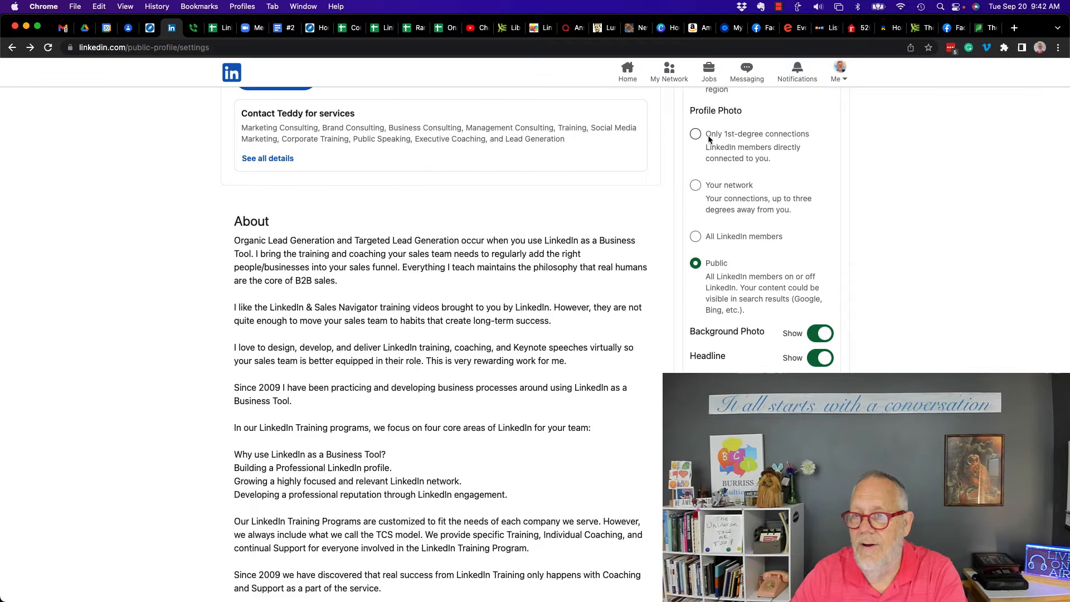
scroll("down", 3)
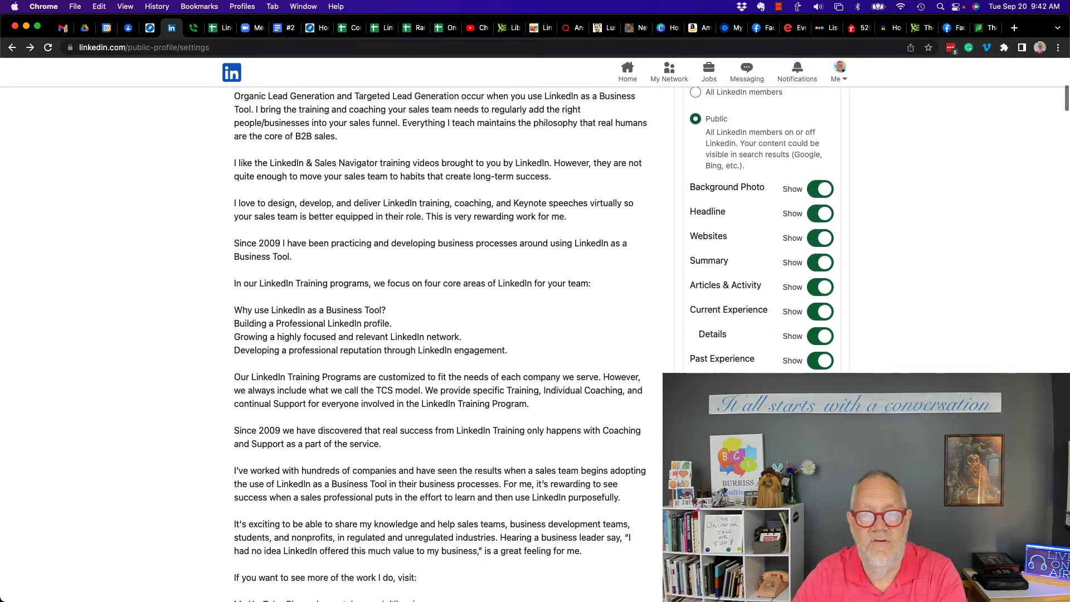
scroll("down", 3)
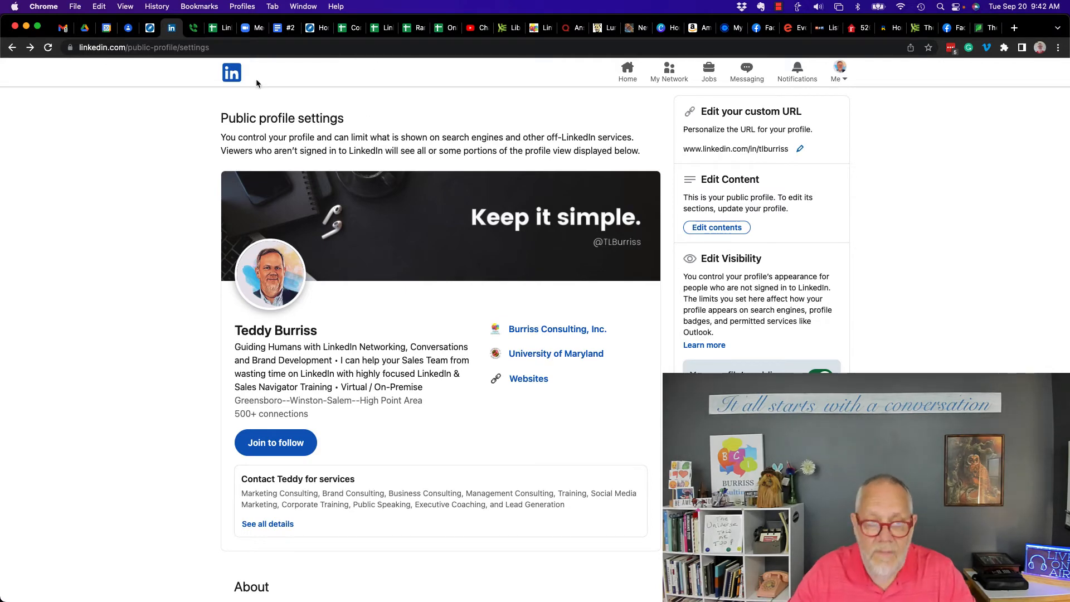
left_click(232, 73)
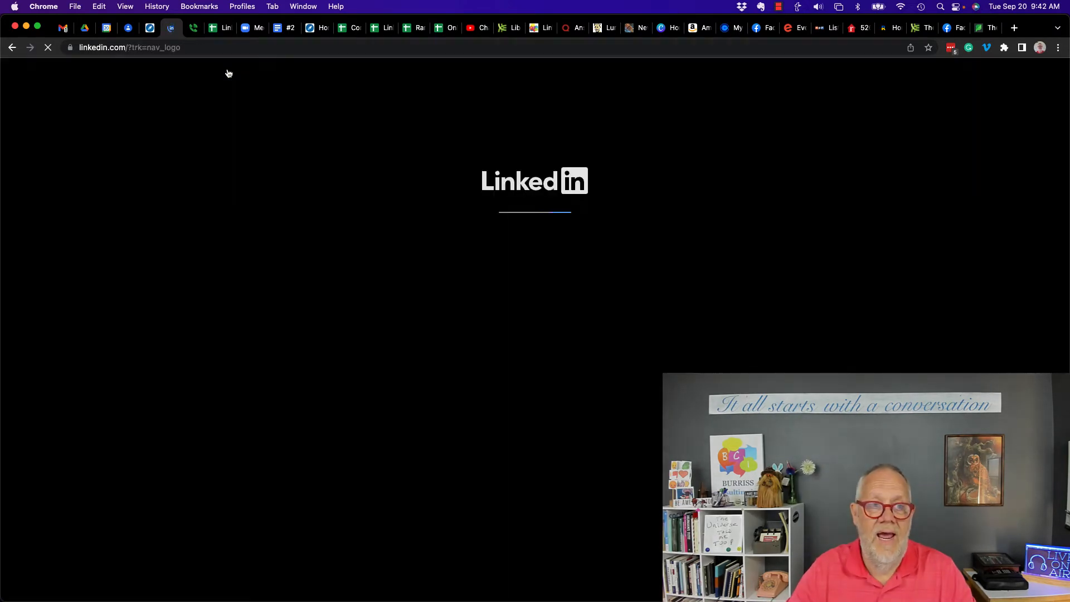